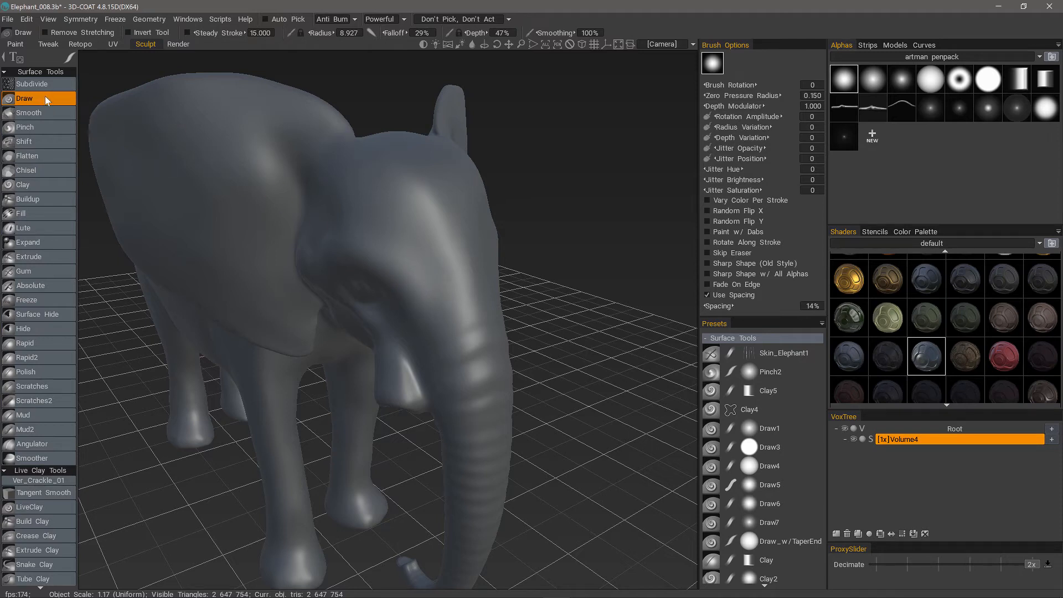
{"action": "mouse_move", "coordinate": [24, 97]}
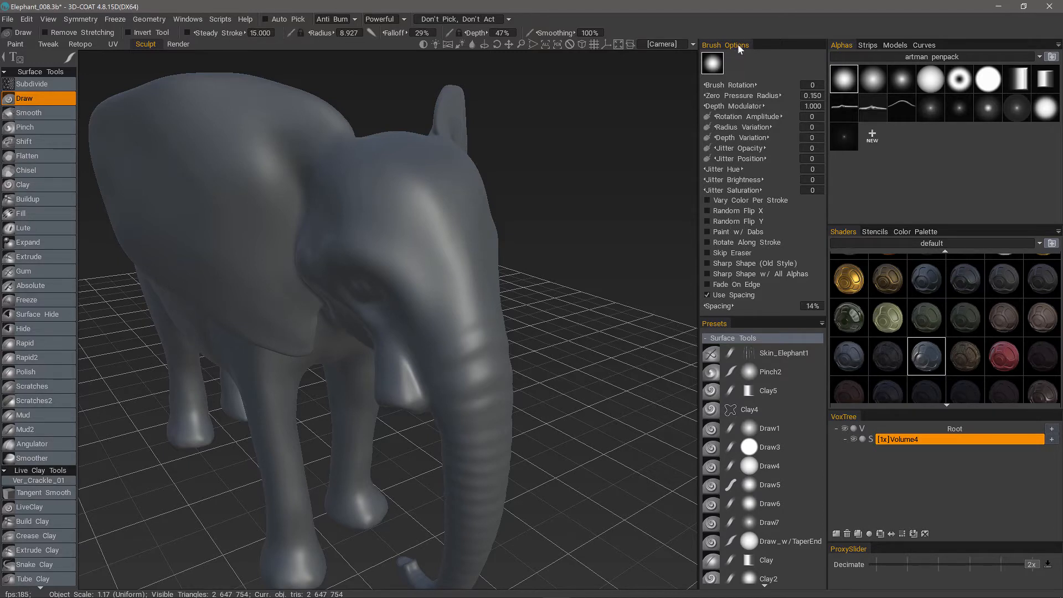
{"action": "mouse_move", "coordinate": [70, 68]}
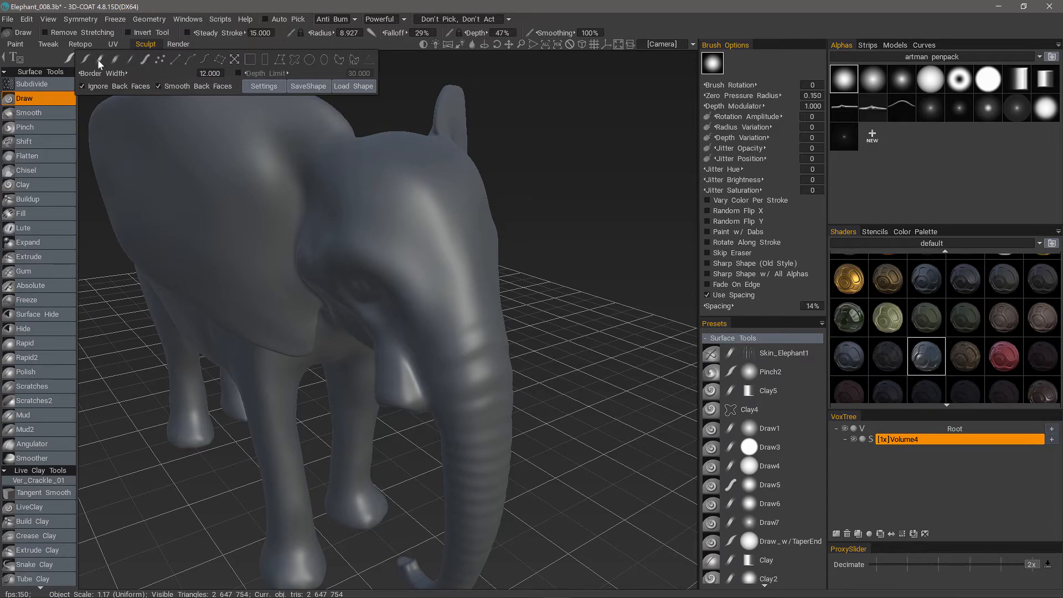
{"action": "mouse_move", "coordinate": [125, 73]}
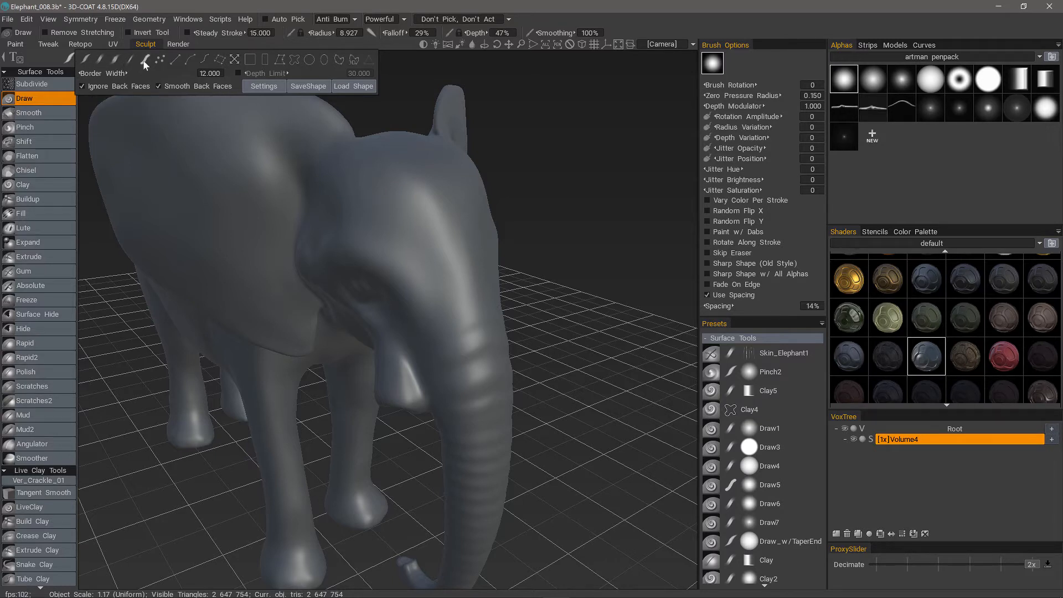
{"action": "mouse_move", "coordinate": [144, 62]}
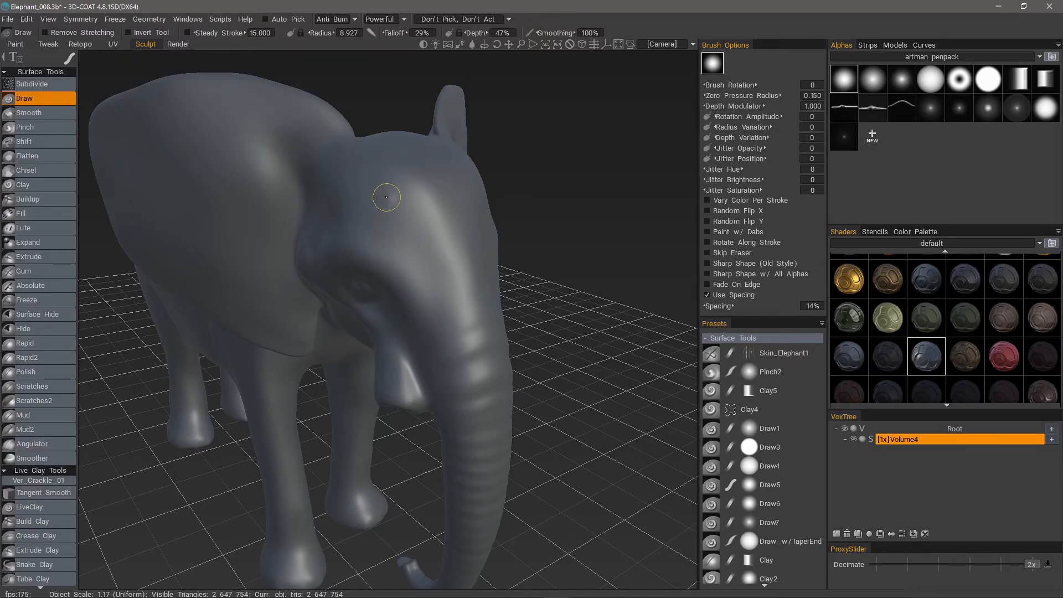
Paint three curved, pressure-sensitive Draw-brush ridges across the forehead above the eye.
{"action": "left_click_drag", "start_coordinate": [387, 197], "coordinate": [415, 217]}
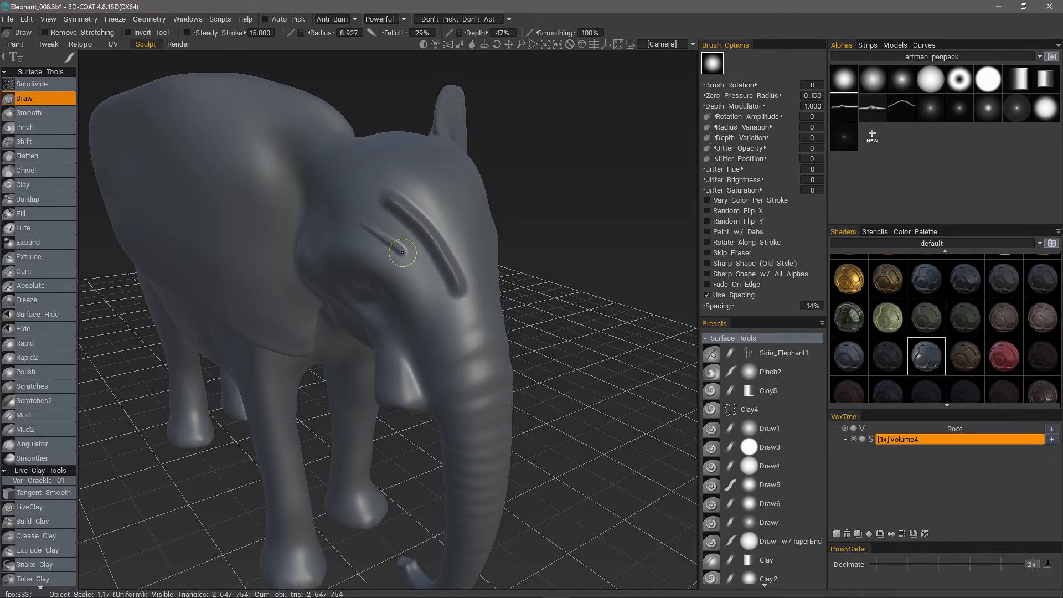
{"action": "left_click_drag", "start_coordinate": [402, 253], "coordinate": [438, 309]}
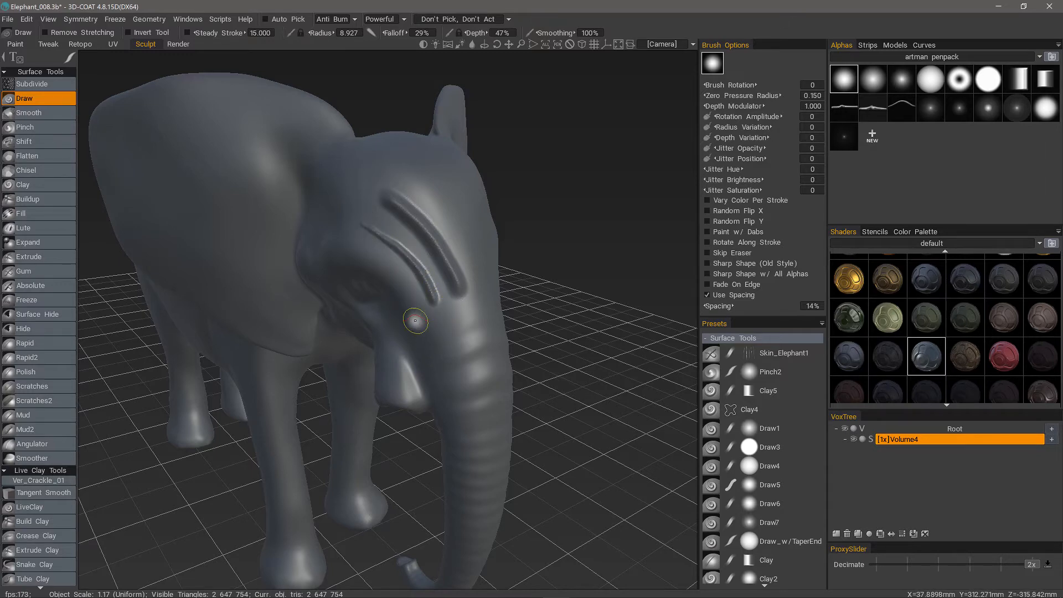
{"action": "left_click_drag", "start_coordinate": [416, 320], "coordinate": [363, 256]}
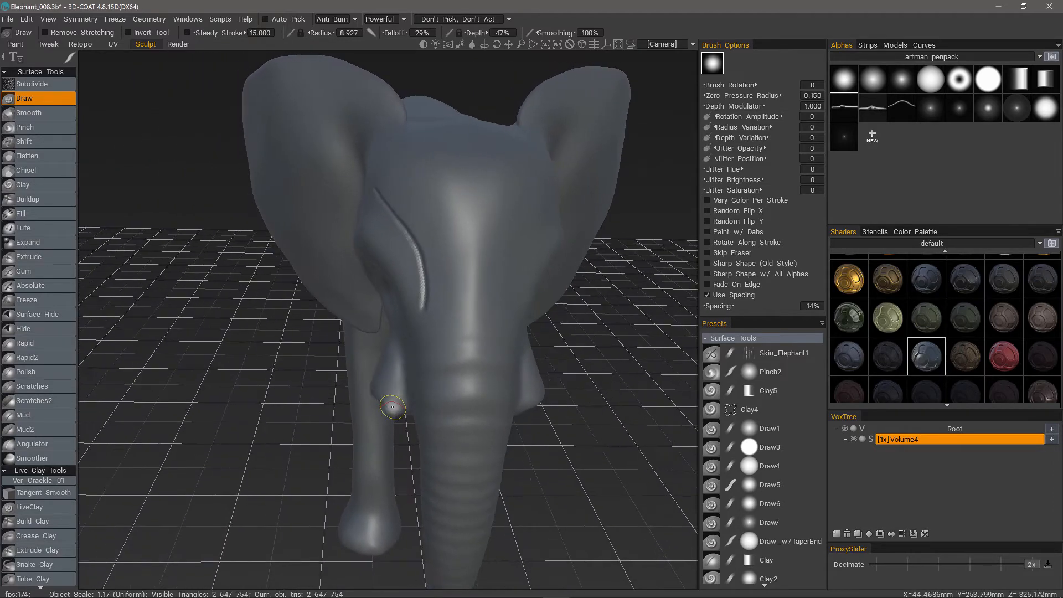
Undo the forehead ridges with Ctrl+Z and choose a different brush tip shape.
{"action": "key", "text": "ctrl+z"}
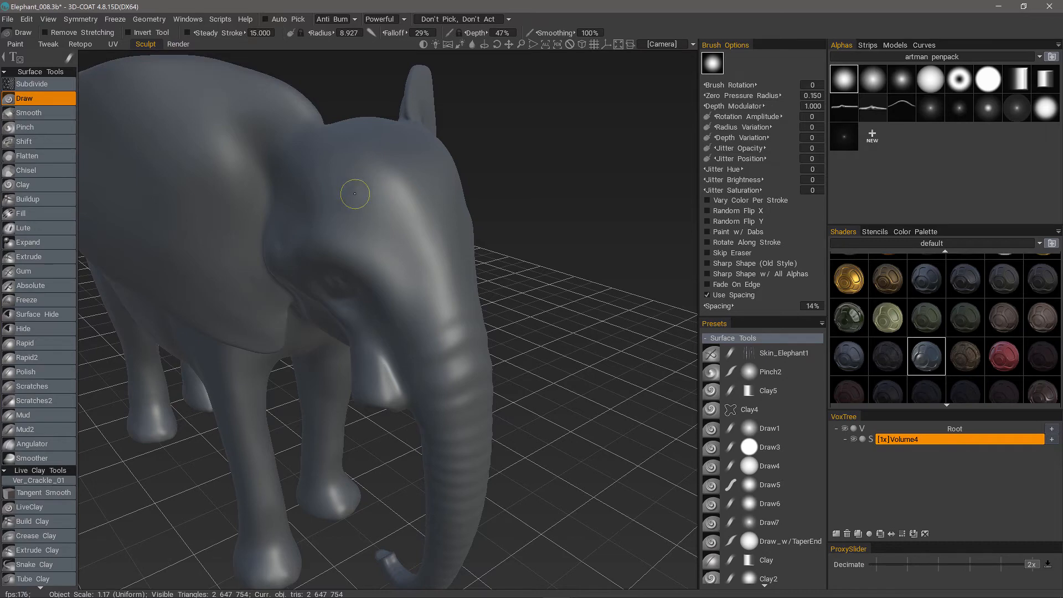
{"action": "left_click_drag", "start_coordinate": [355, 193], "coordinate": [395, 188]}
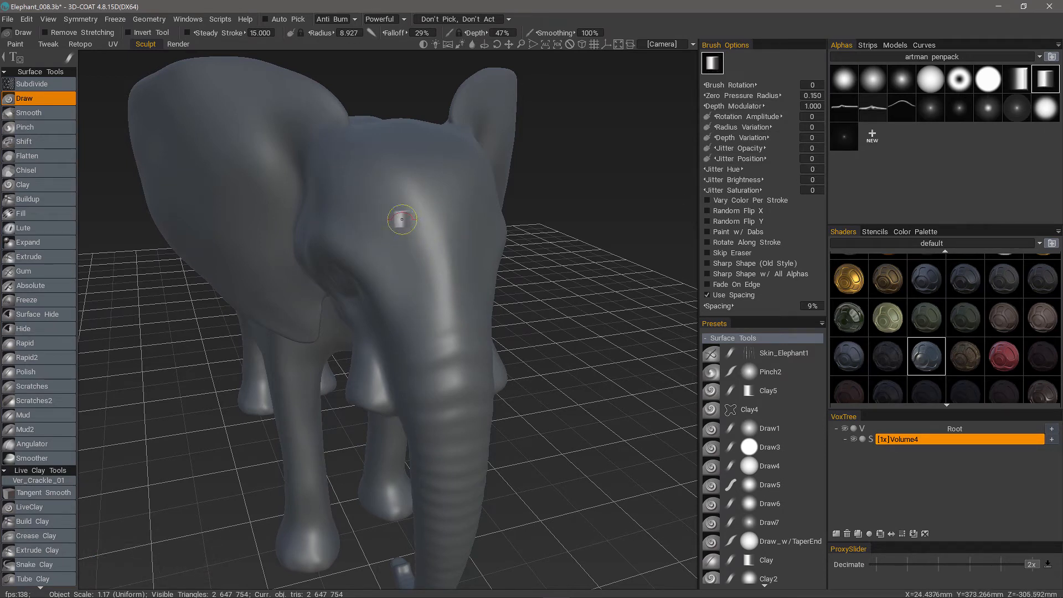
Stroke a rough rectangular-alpha groove down the elephant's forehead.
{"action": "left_click_drag", "start_coordinate": [401, 219], "coordinate": [360, 236]}
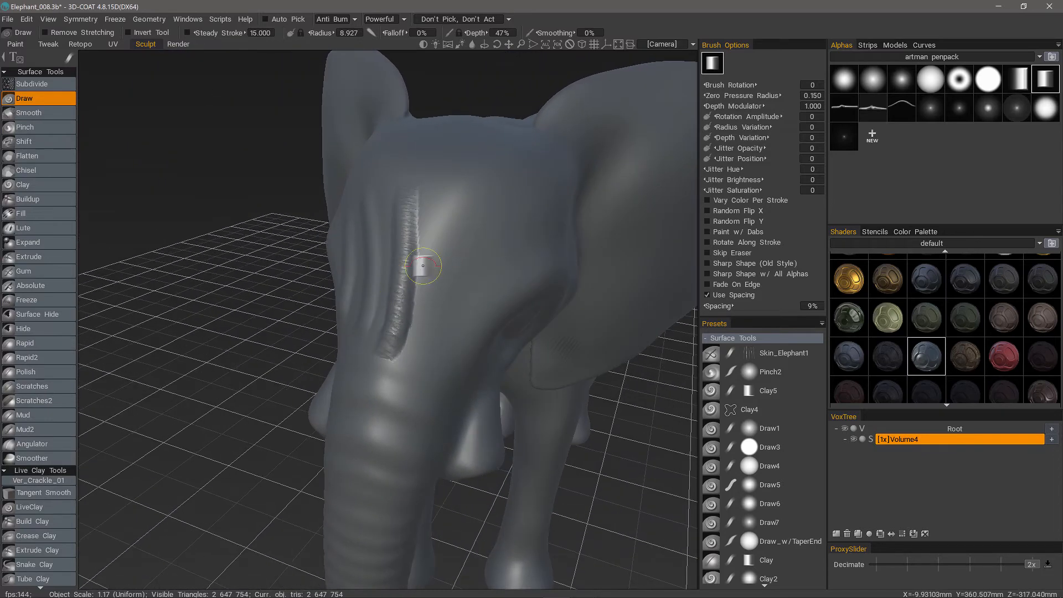
Carve a second rectangular-alpha groove alongside the first on the forehead.
{"action": "left_click_drag", "start_coordinate": [422, 266], "coordinate": [401, 381]}
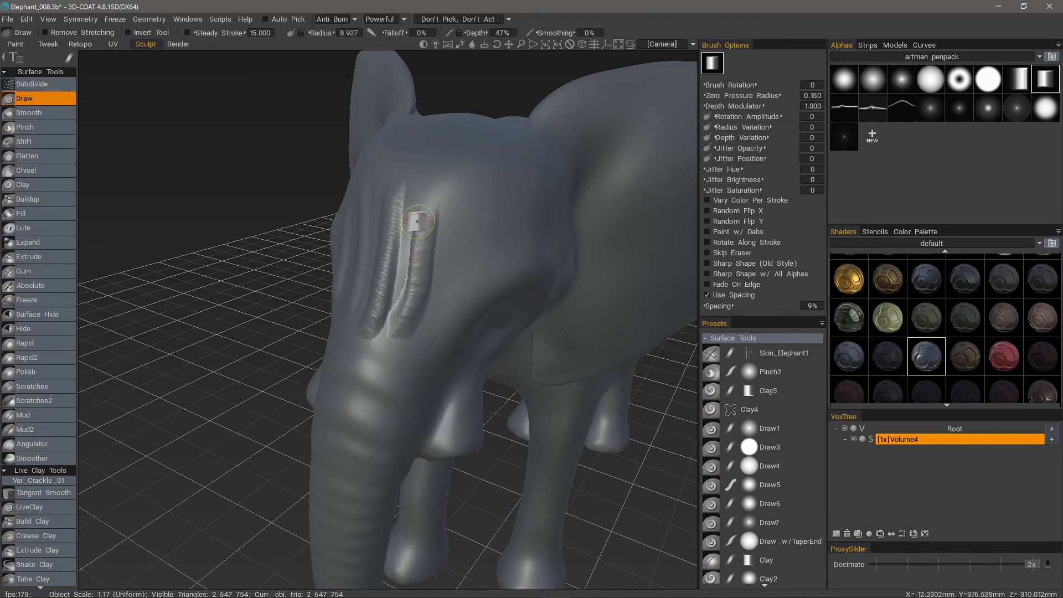
{"action": "mouse_move", "coordinate": [710, 246]}
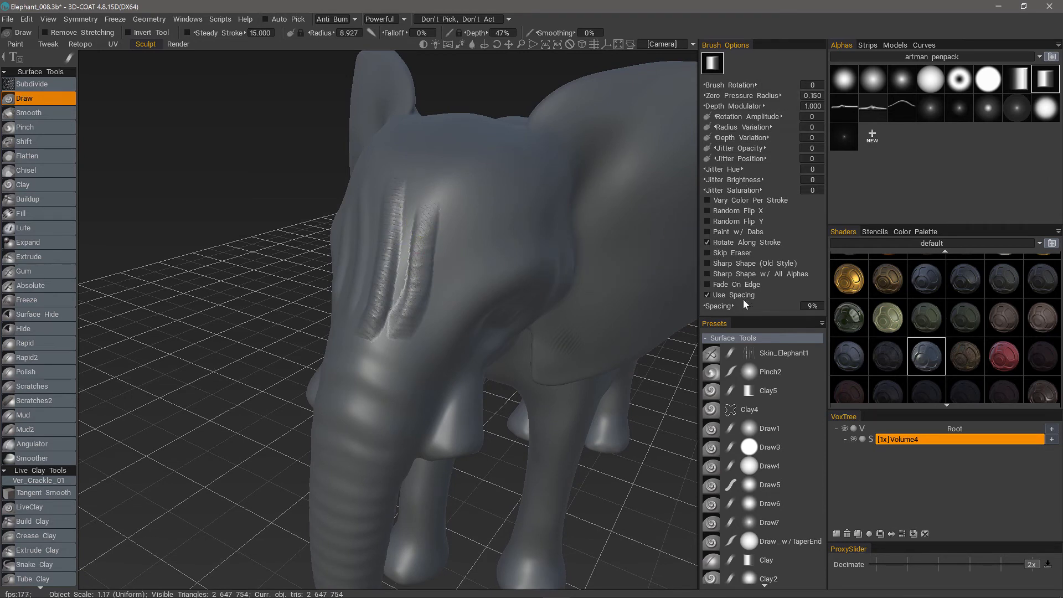
Carve another groove down the upper trunk and a horizontal one across the forehead.
{"action": "left_click_drag", "start_coordinate": [745, 306], "coordinate": [766, 305]}
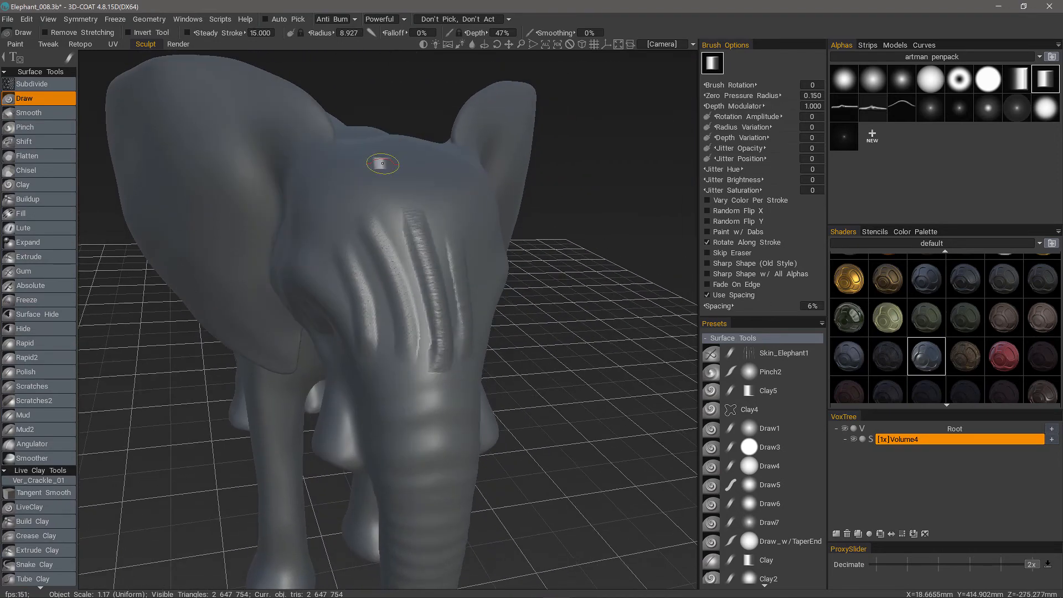
{"action": "left_click_drag", "start_coordinate": [383, 164], "coordinate": [298, 259]}
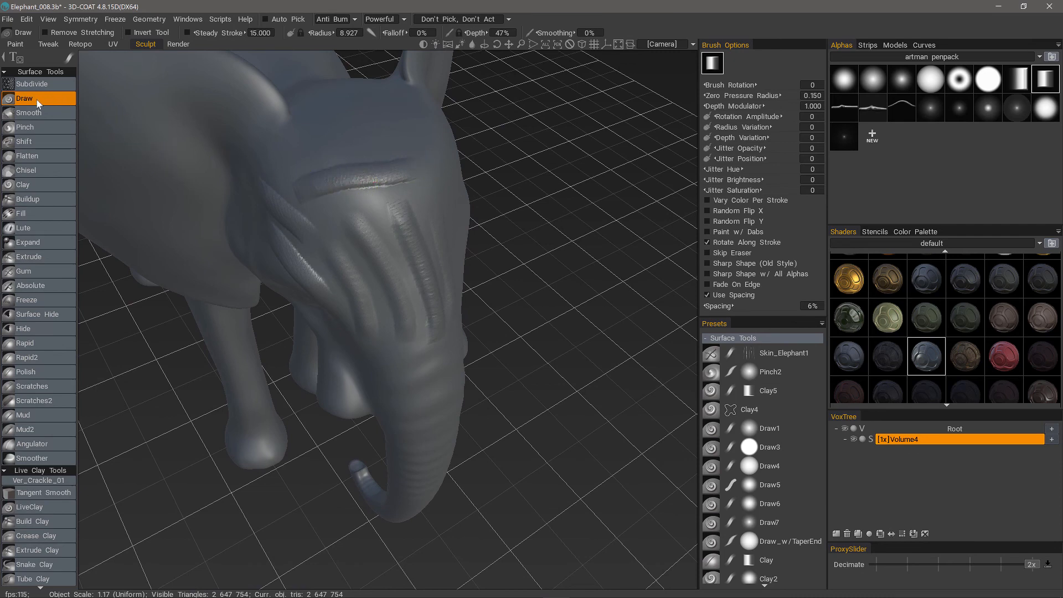
{"action": "mouse_move", "coordinate": [315, 180]}
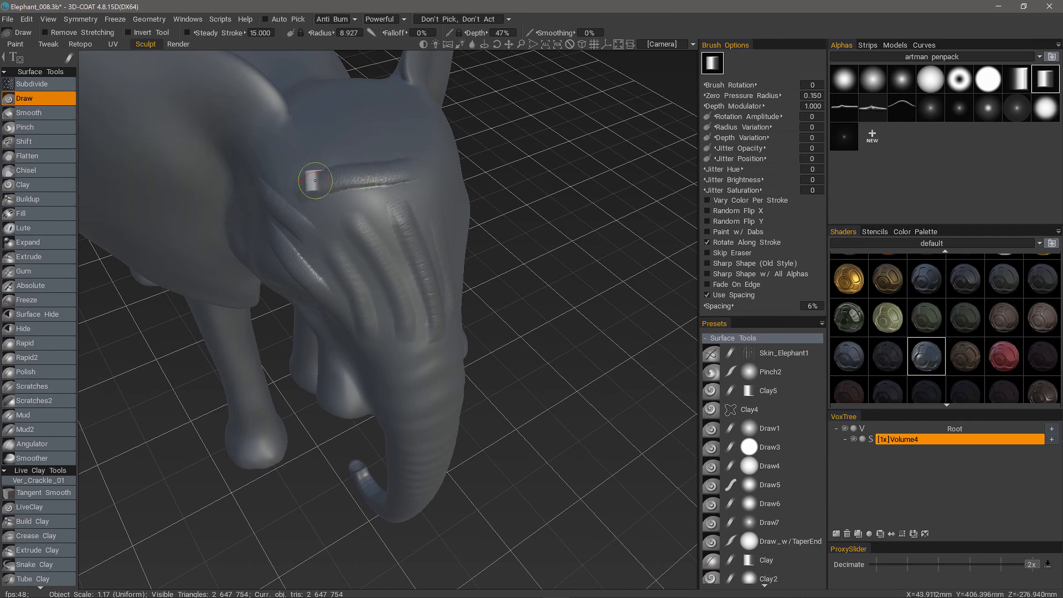